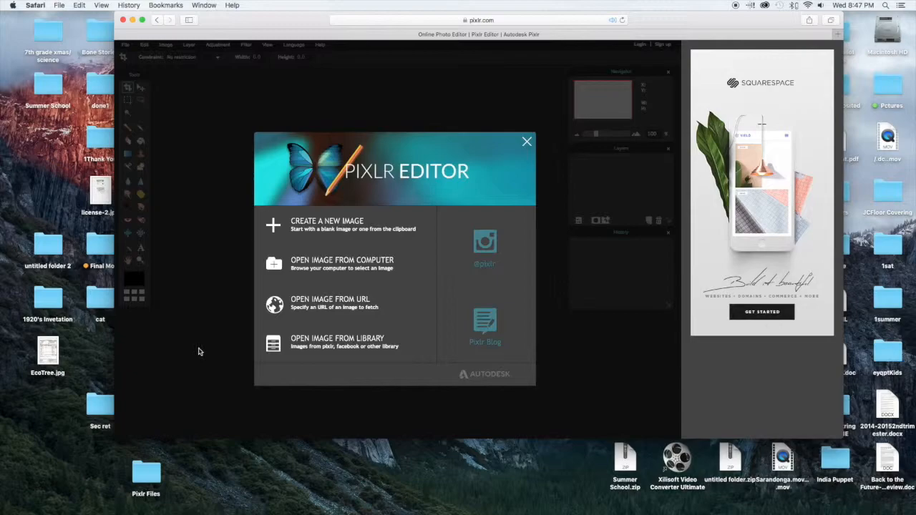
mouse_move(342, 263)
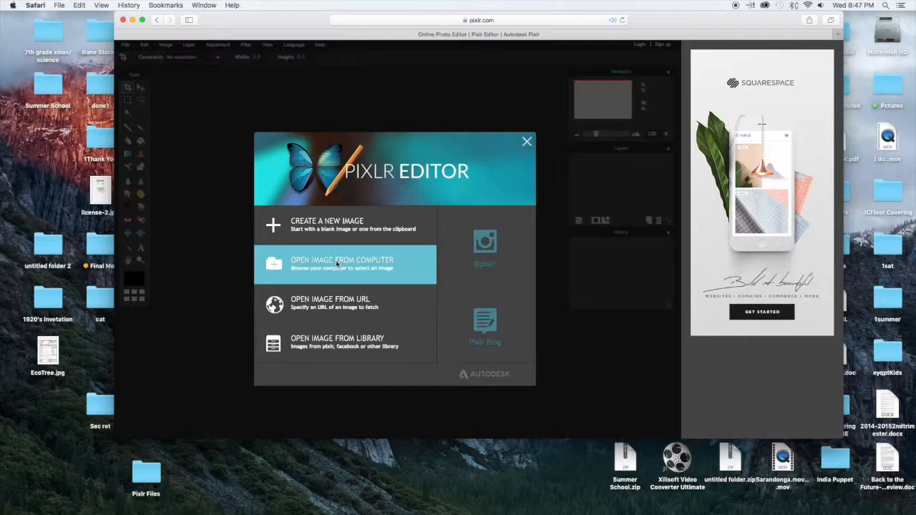
Load the tomato-on-cutting-board photo from the computer.
left_click(347, 264)
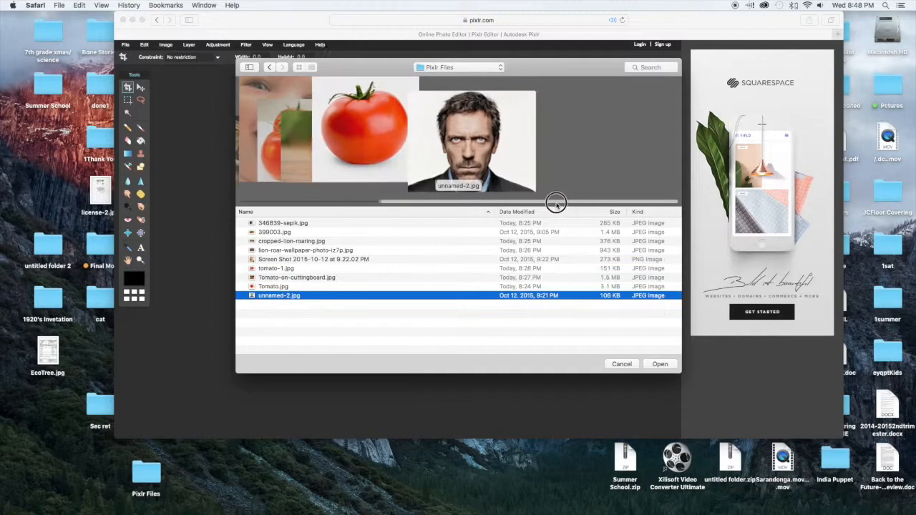
left_click(298, 278)
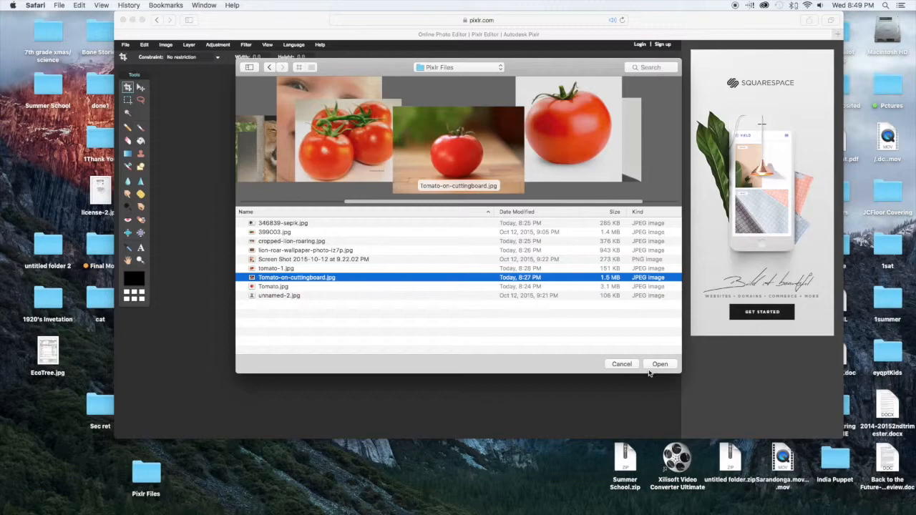
left_click(659, 365)
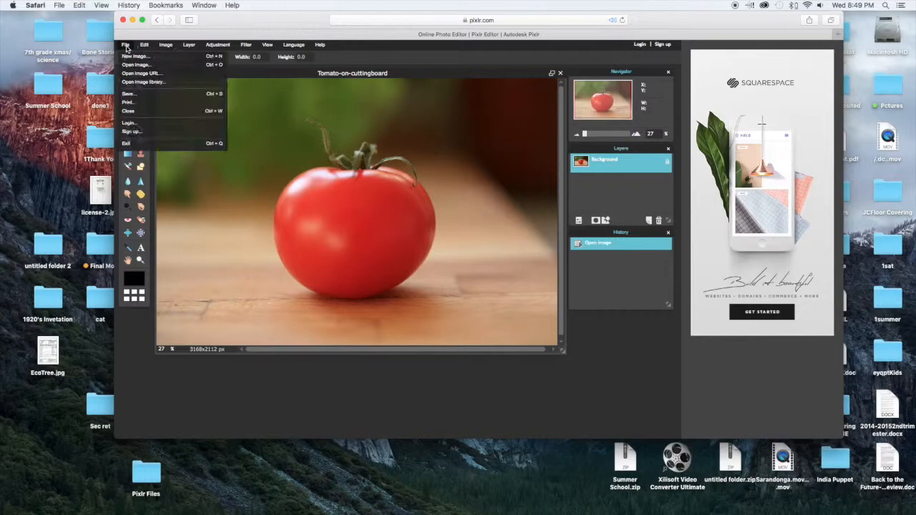
Load the roaring lioness photo as a second open image.
left_click(135, 64)
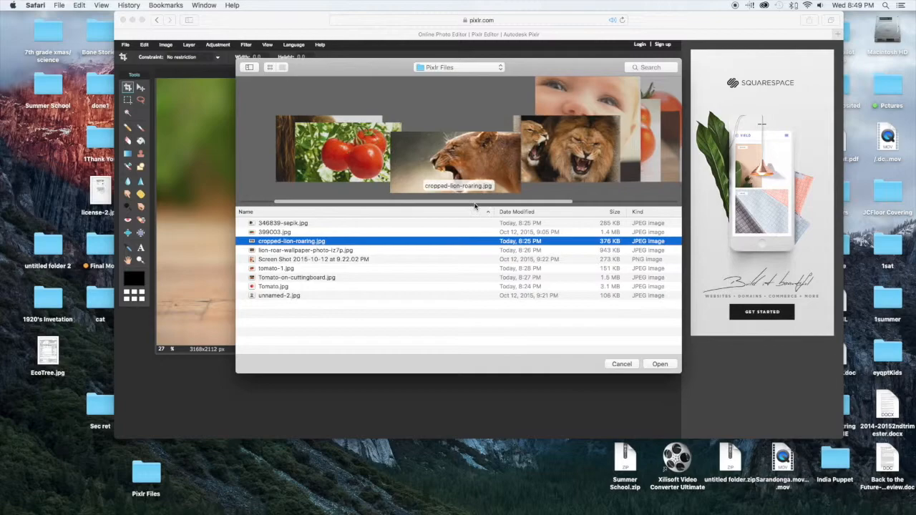
left_click(659, 364)
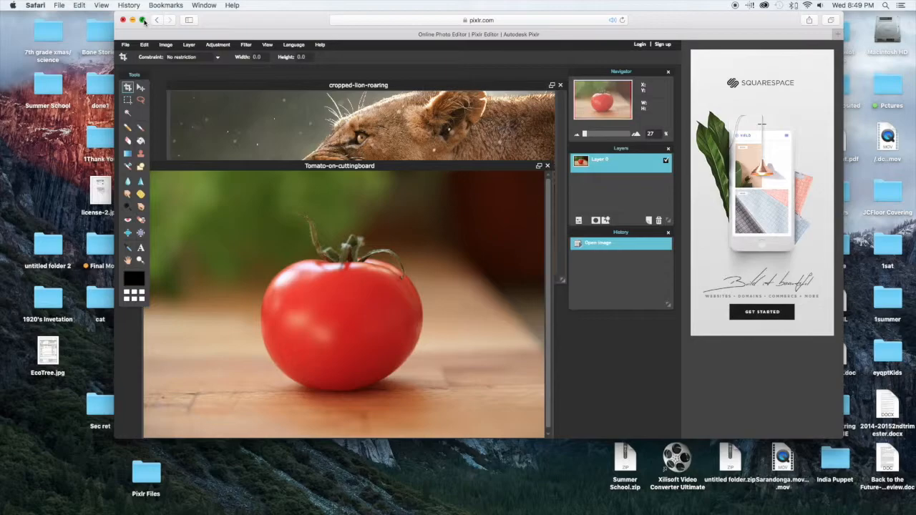
Copy the lioness head, paste it into the tomato image and move it toward the tomato's right side.
left_click(143, 20)
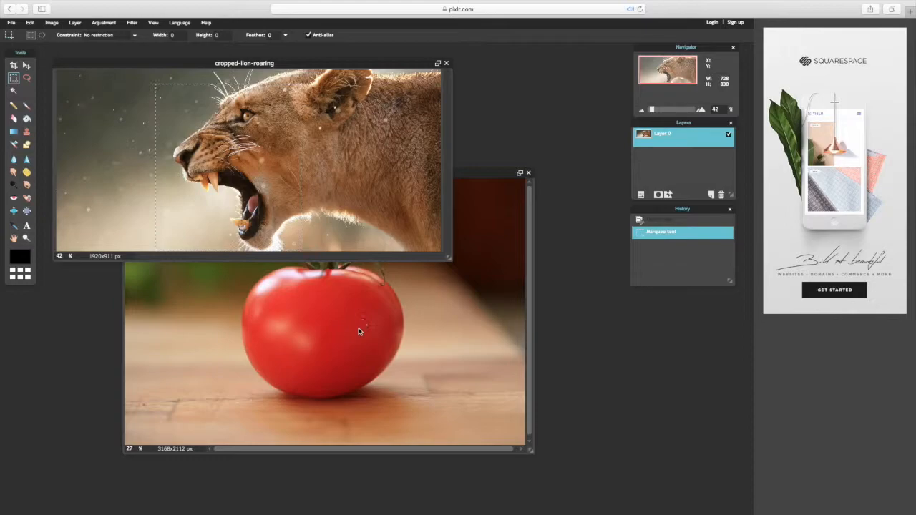
left_click(30, 23)
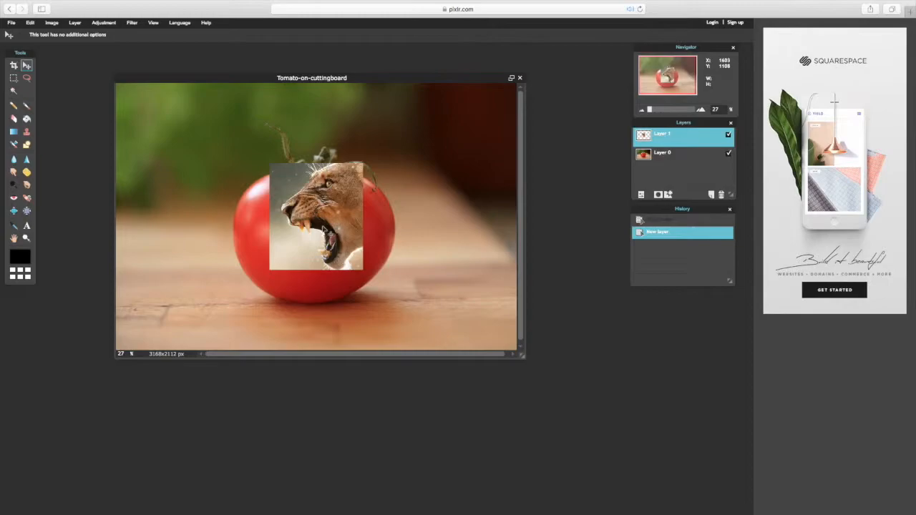
left_click_drag(315, 218, 341, 229)
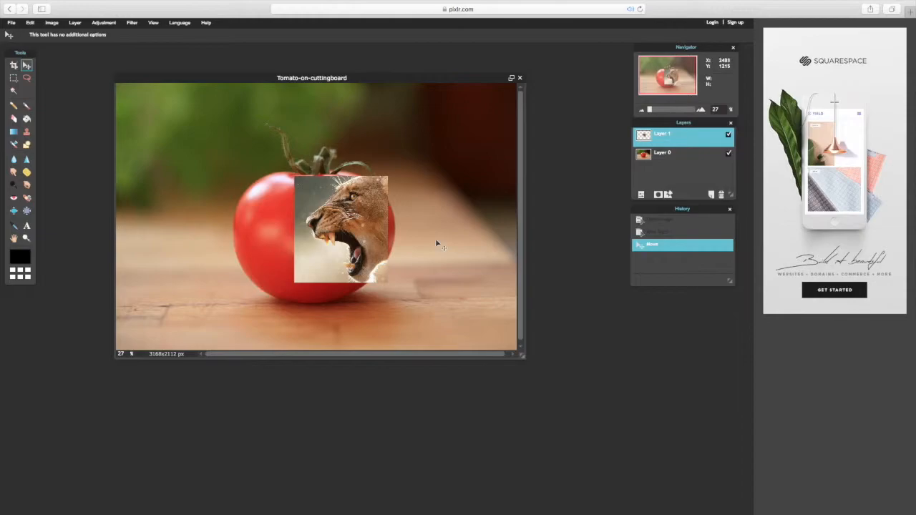
Free-transform the lioness layer larger and tilted across the tomato, then apply it.
left_click(30, 23)
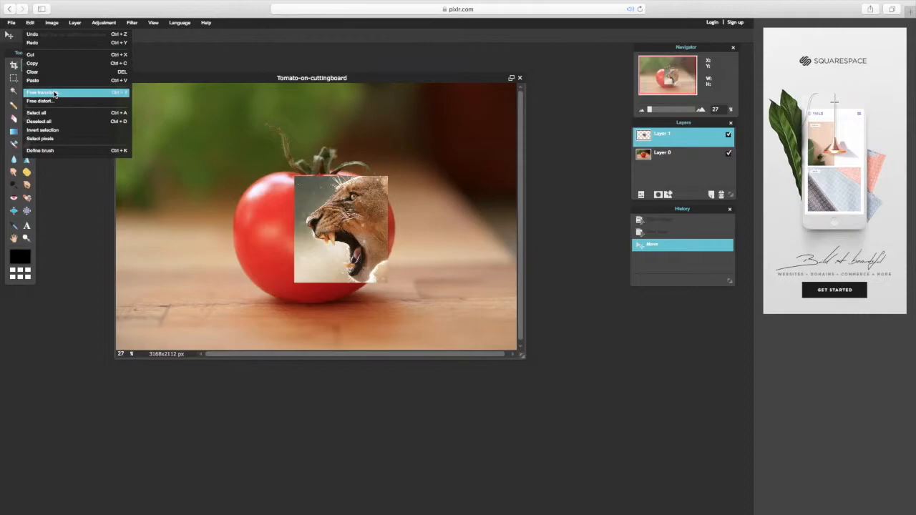
left_click(40, 92)
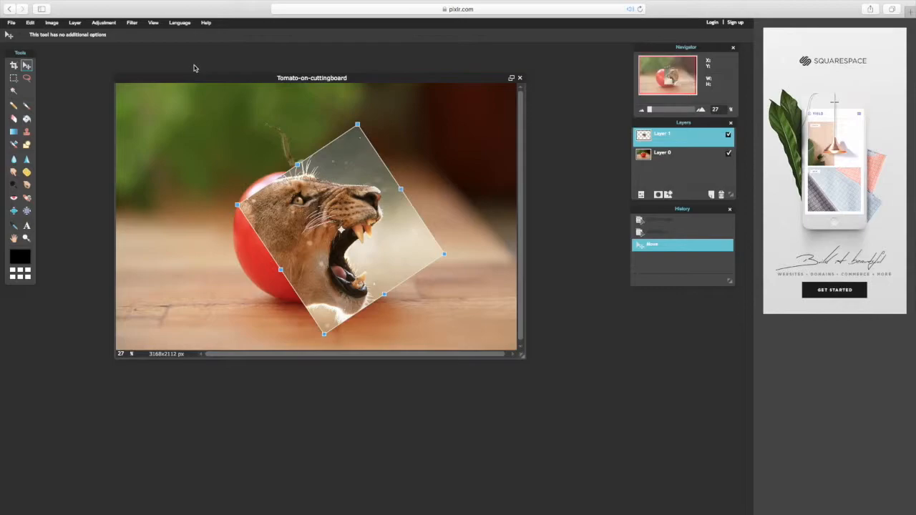
left_click(30, 23)
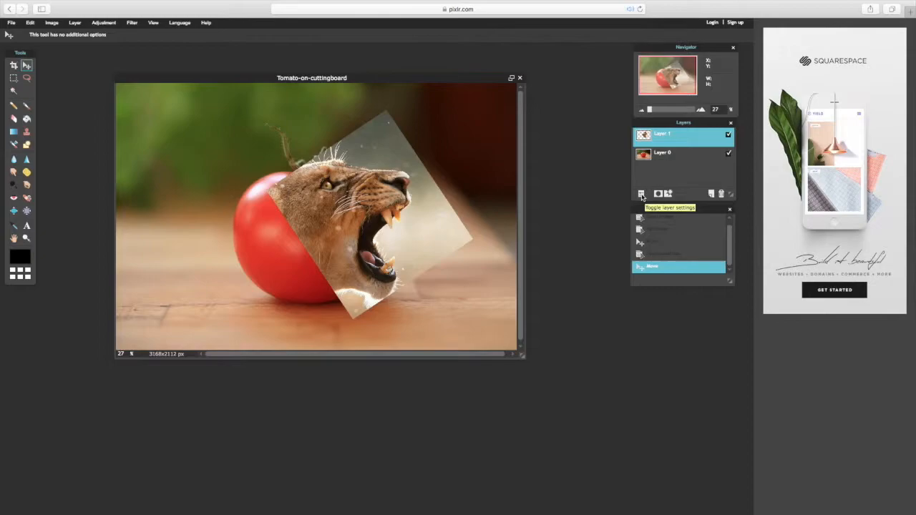
Lower the lioness layer's opacity so the red tomato shows through her face.
left_click_drag(719, 169, 690, 169)
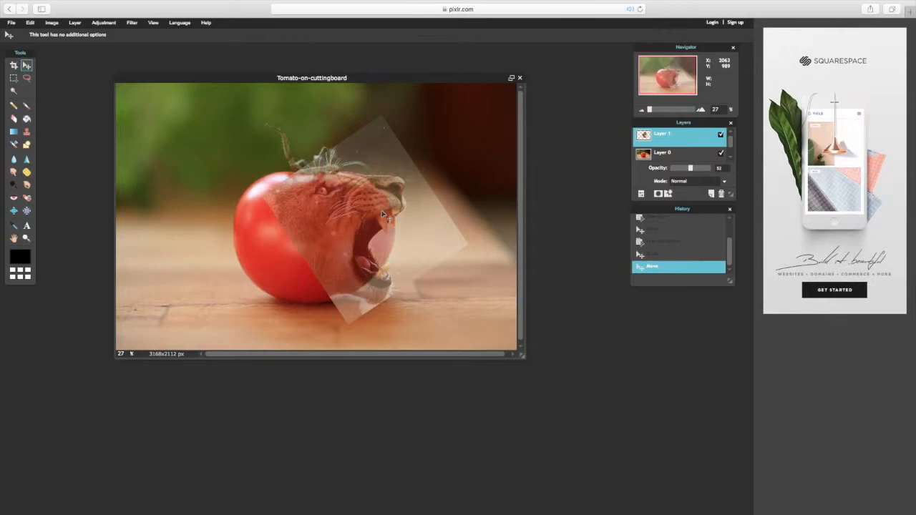
mouse_move(26, 77)
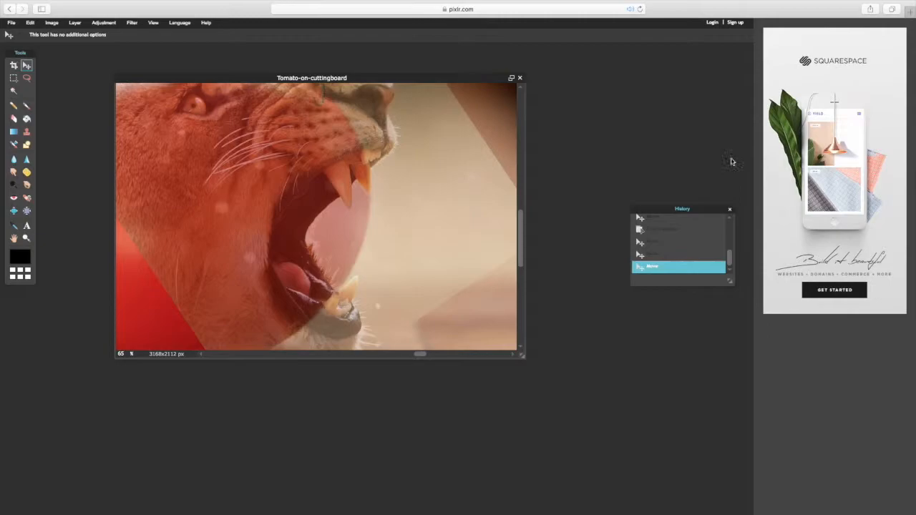
Show the Navigator and Layers panels again from the View menu.
left_click(153, 23)
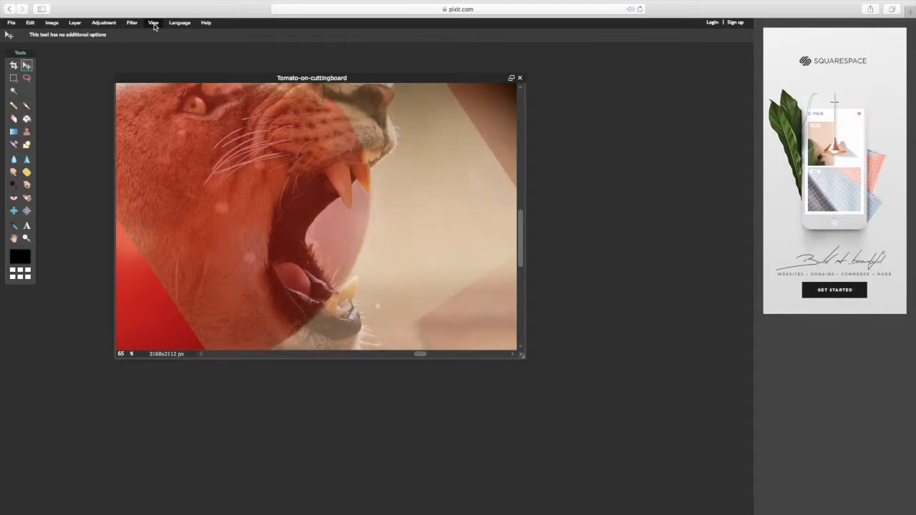
left_click(153, 23)
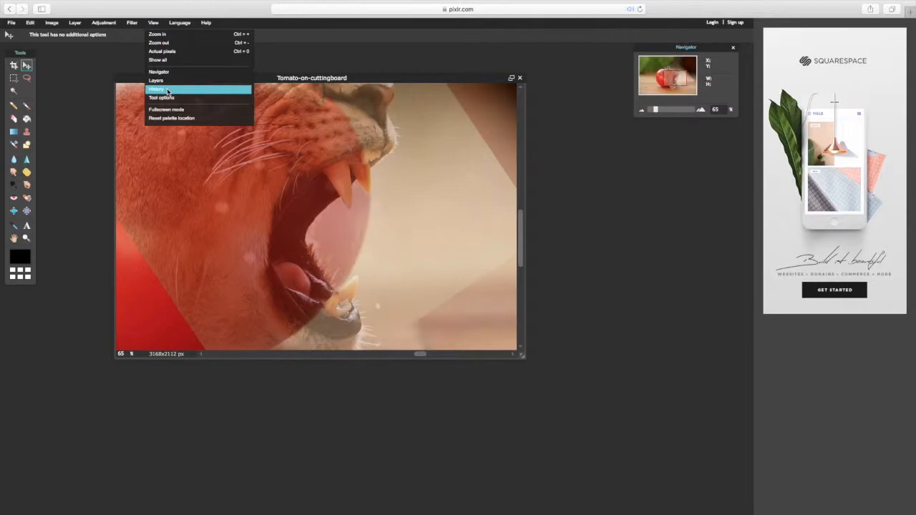
left_click(154, 80)
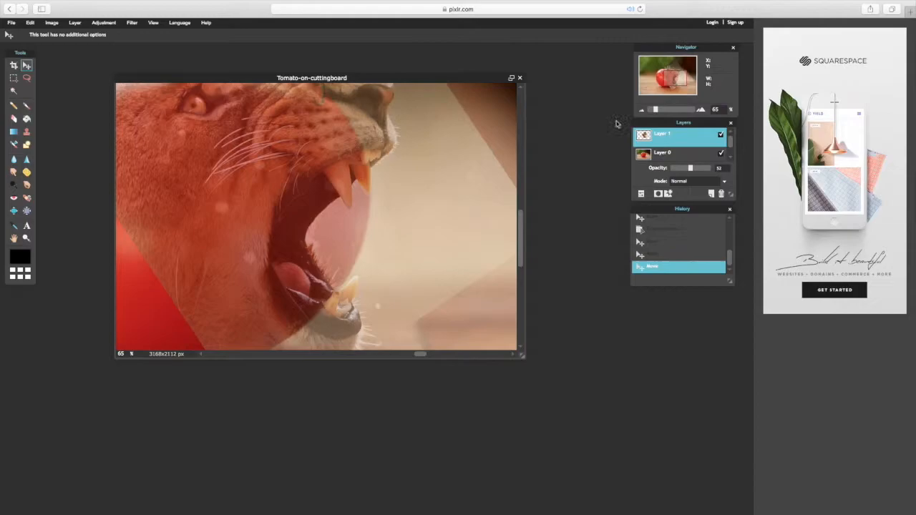
left_click(154, 23)
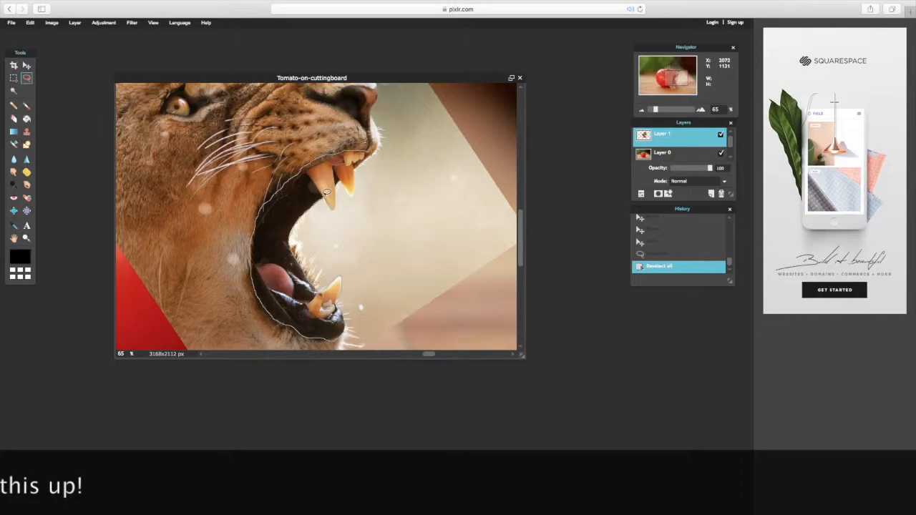
Use the Edit menu on the mouth selection so only the jaw and fangs remain.
left_click(30, 23)
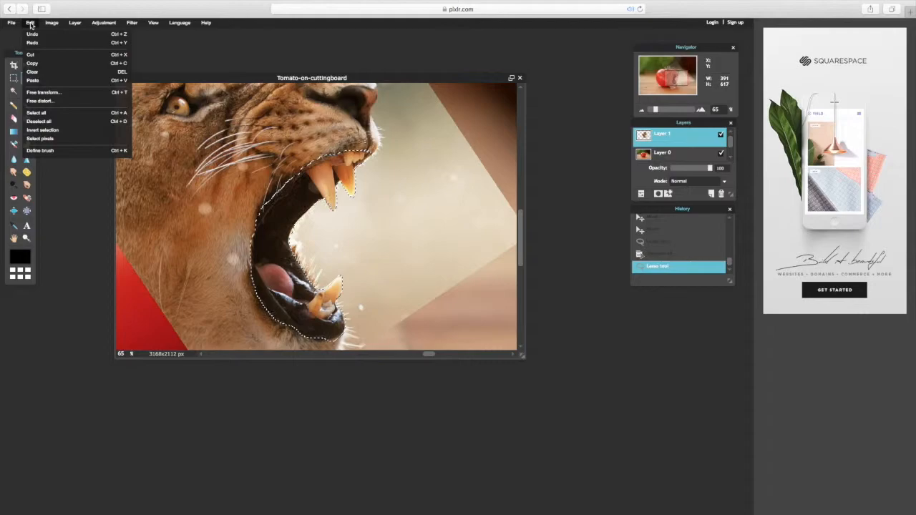
mouse_move(32, 63)
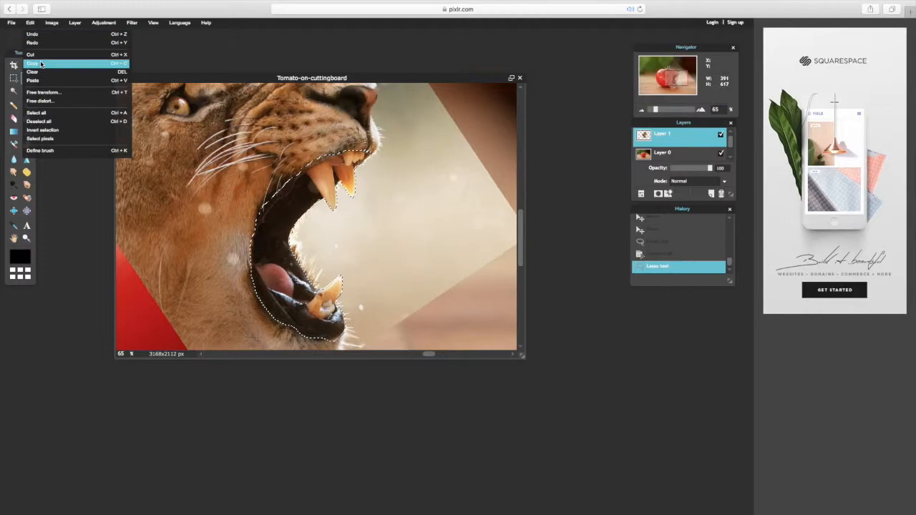
left_click(31, 63)
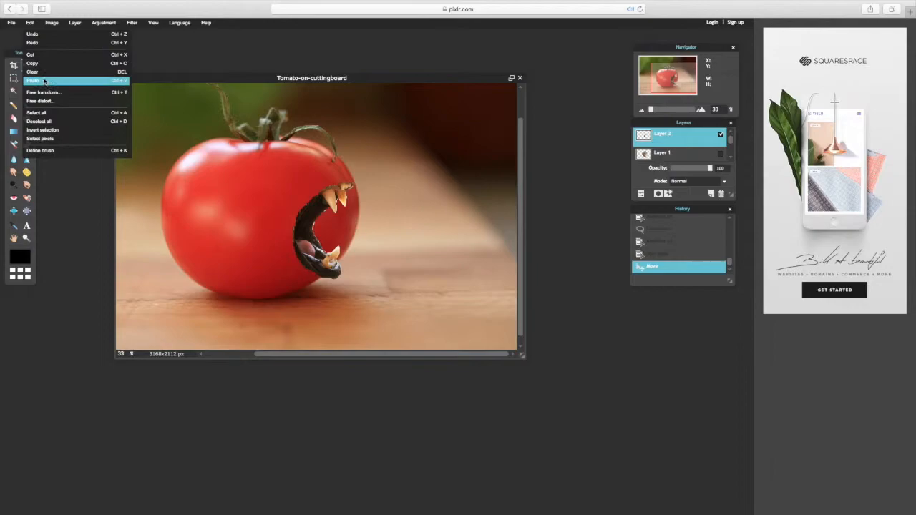
Free-transform the pasted mouth and stretch it to fit the tomato's side.
left_click(32, 80)
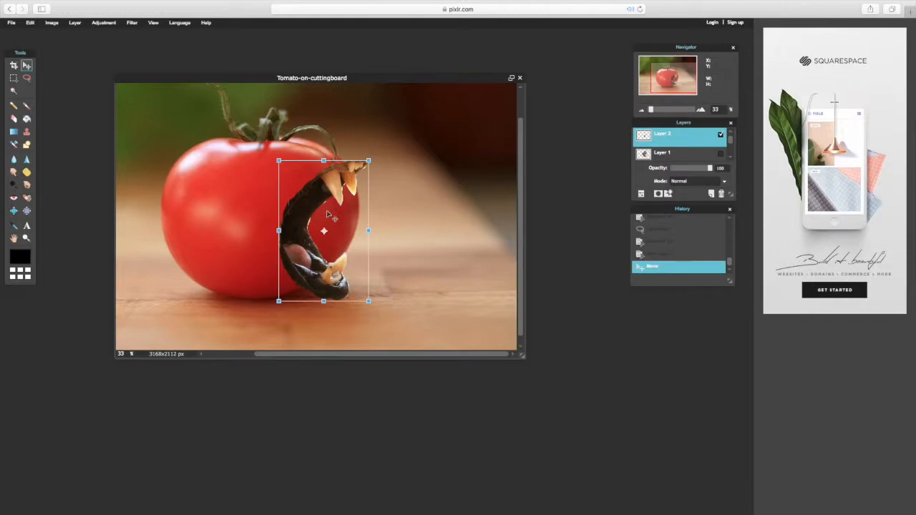
left_click_drag(323, 230, 302, 228)
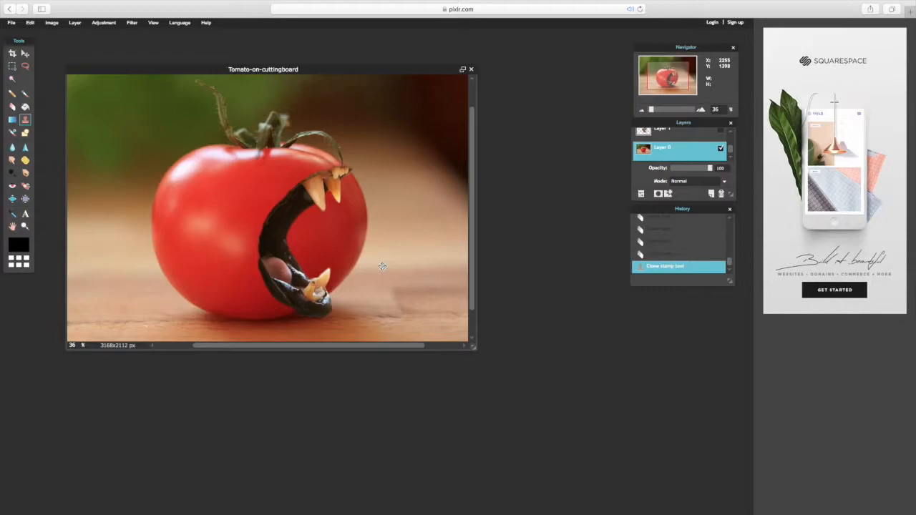
left_click(347, 269)
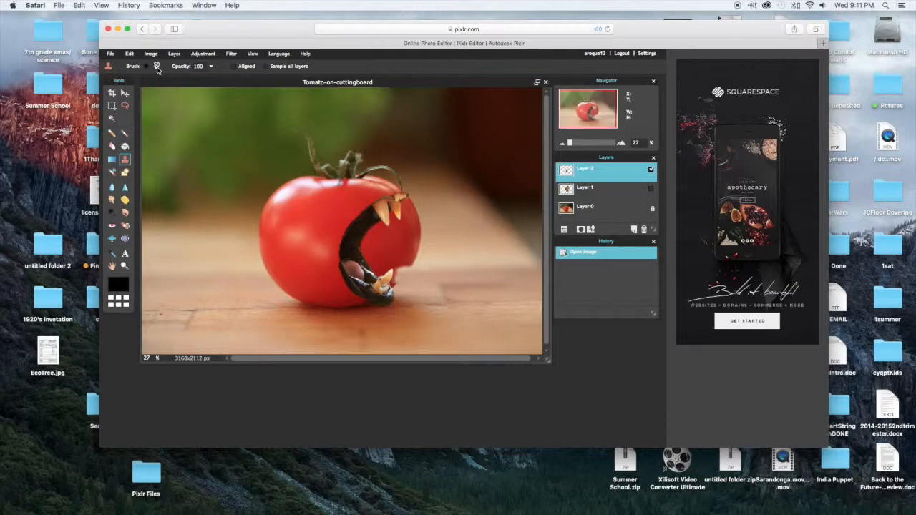
Select the mouth layer and move it so the jaw juts past the tomato's right edge.
left_click(155, 66)
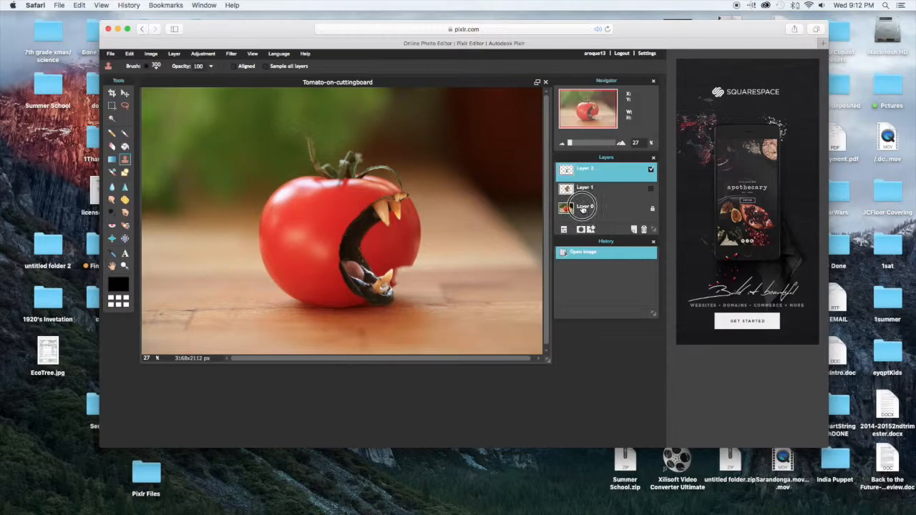
left_click(586, 187)
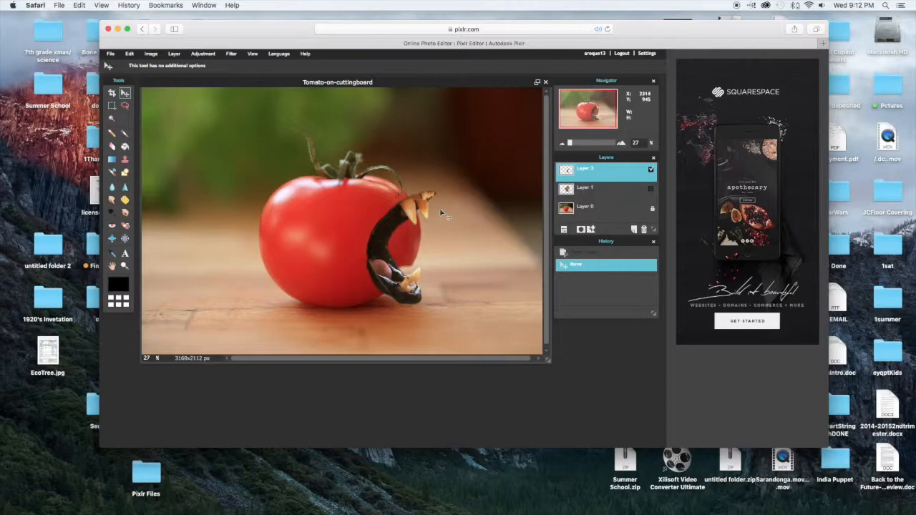
left_click(112, 159)
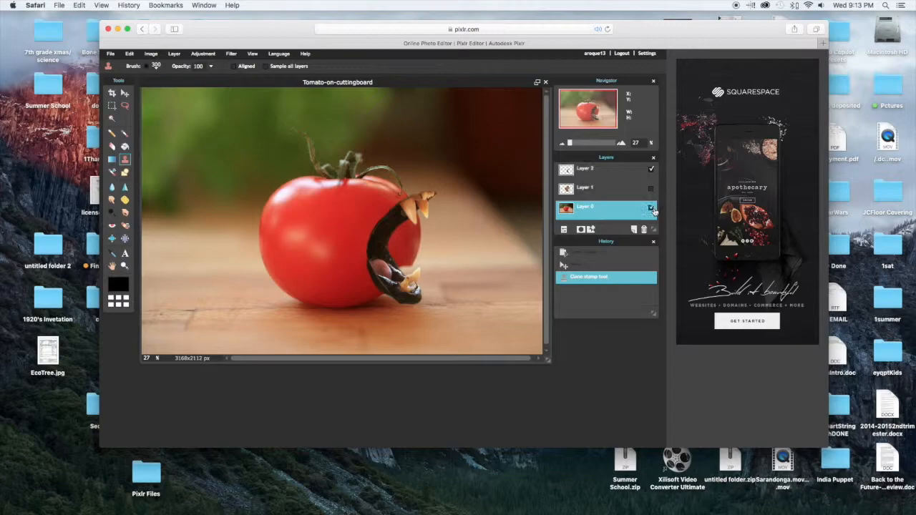
Make the tomato photo layer (Layer 0) active to carve out the bite.
left_click(412, 256)
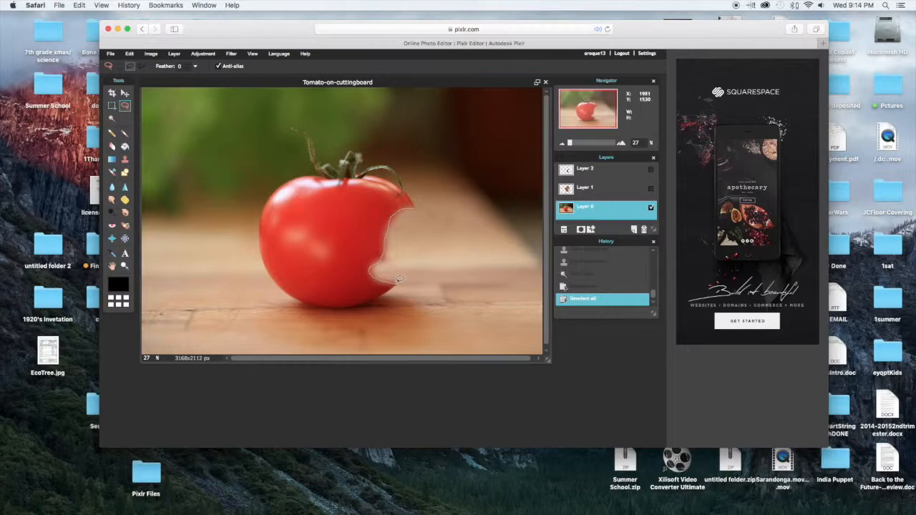
mouse_move(371, 297)
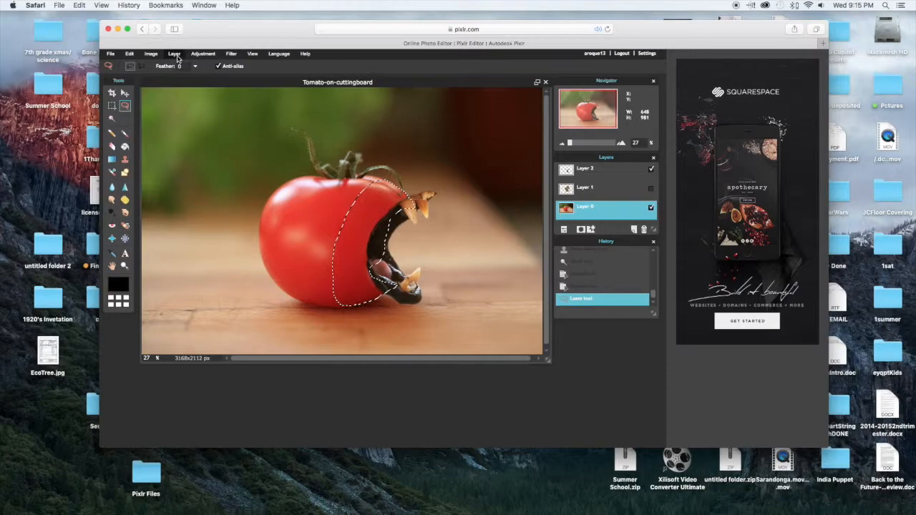
Deselect all to drop the marquee around the pasted mouth.
left_click(129, 53)
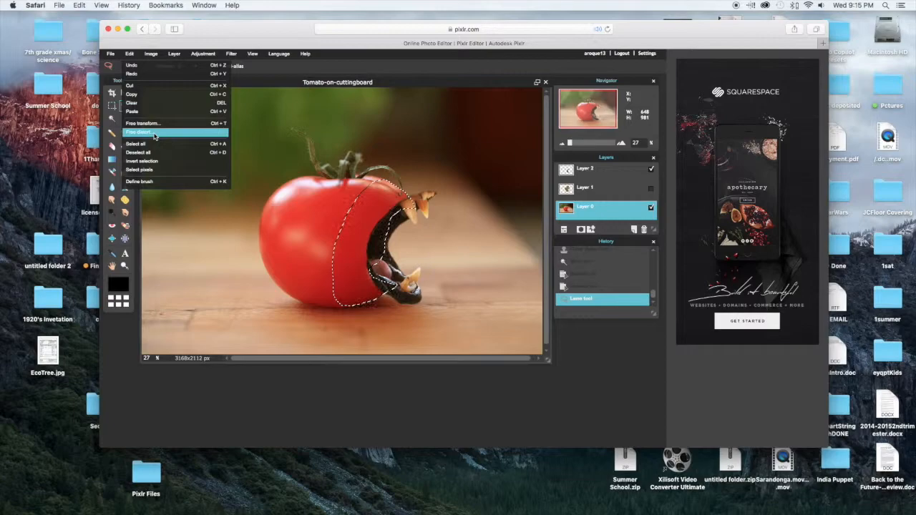
left_click(140, 131)
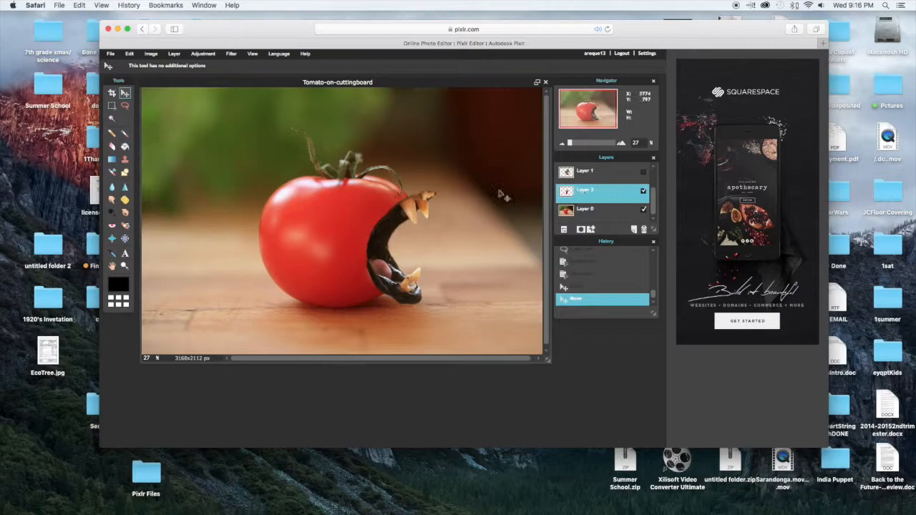
Free-distort the mouth layer, pulling its top corner toward the stem and tucking the lower left into the tomato.
left_click(129, 53)
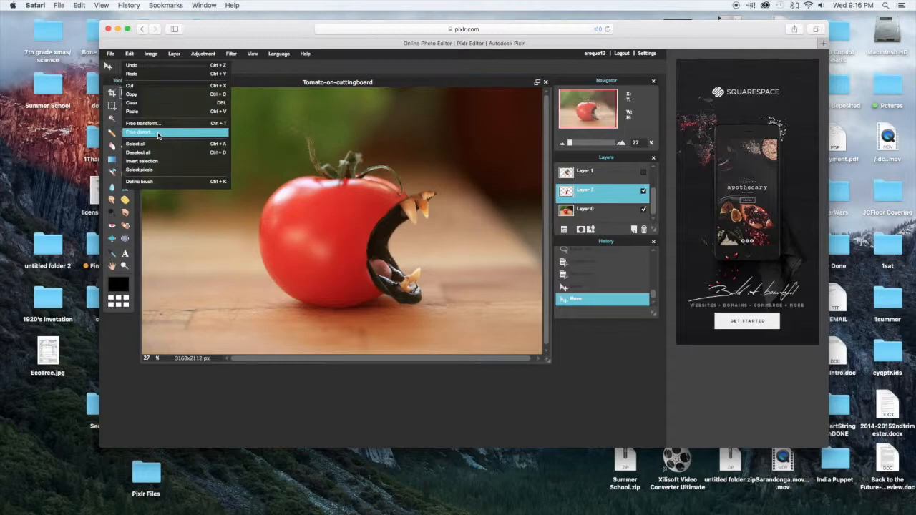
left_click(141, 123)
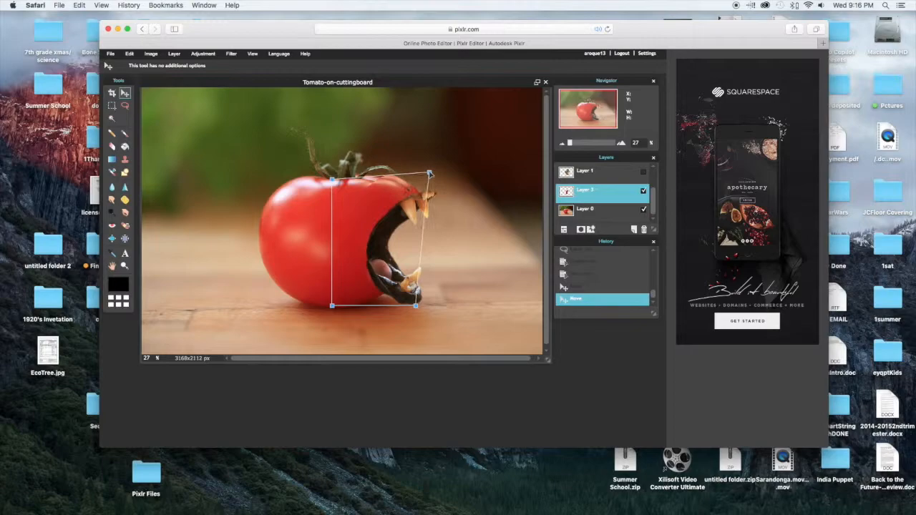
left_click_drag(429, 174, 443, 166)
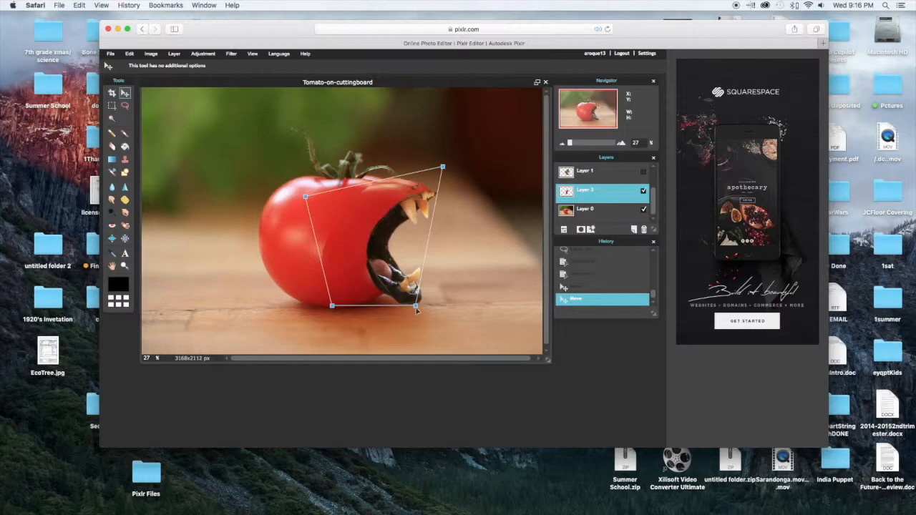
left_click_drag(418, 308, 447, 334)
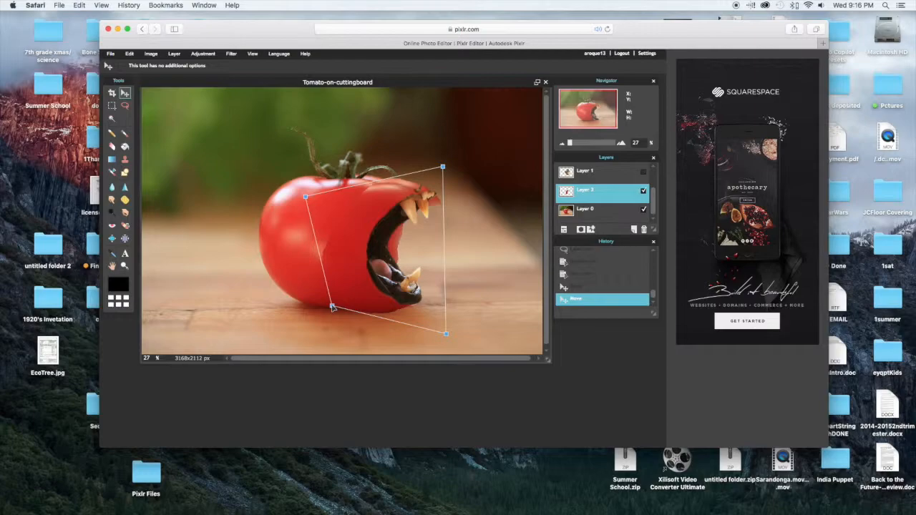
left_click_drag(307, 196, 326, 300)
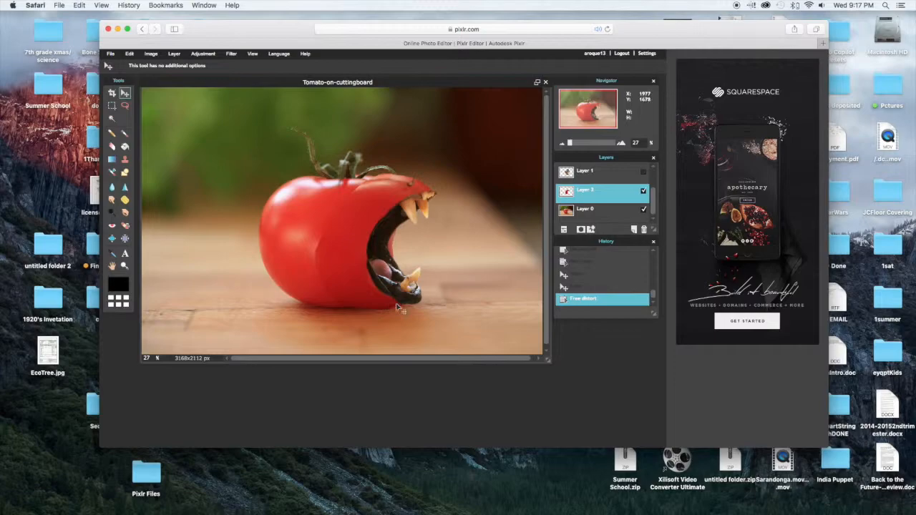
Paint at 100 opacity along the mouth's lower edge and a spot below the lower jaw.
left_click(111, 146)
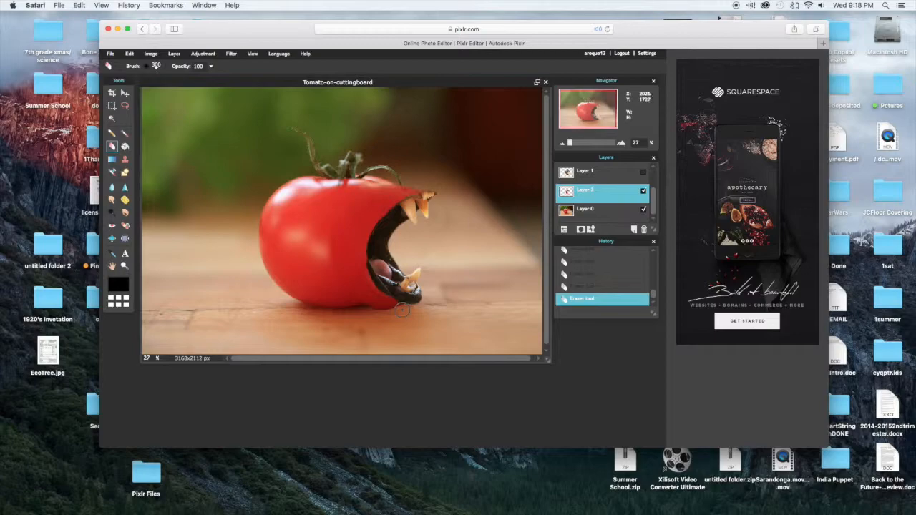
left_click_drag(402, 309, 370, 309)
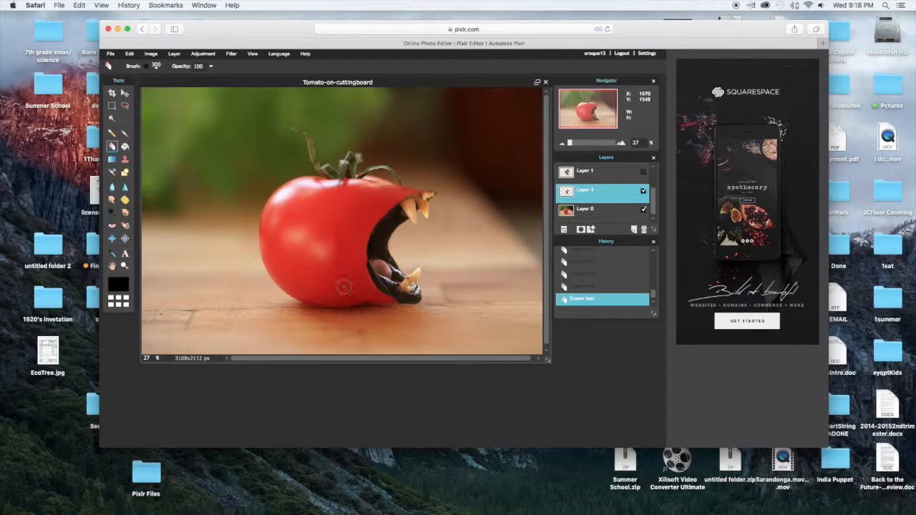
left_click(146, 66)
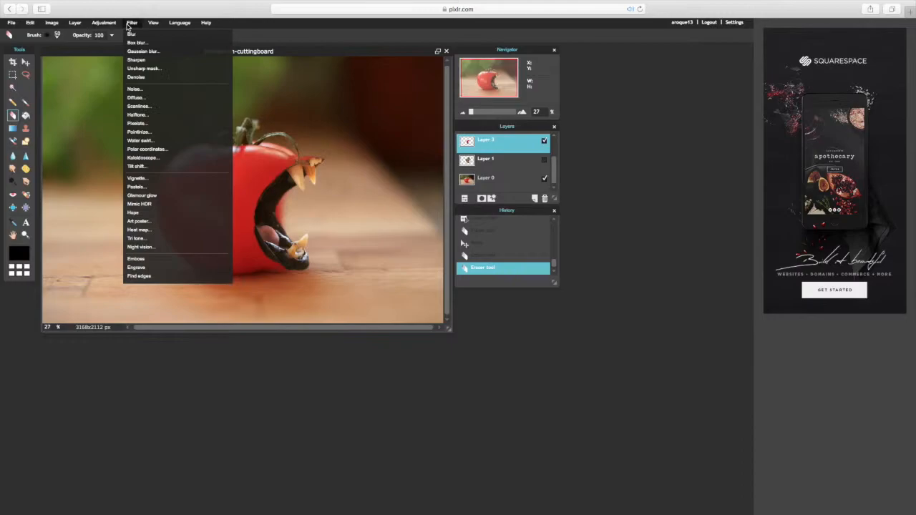
mouse_move(180, 89)
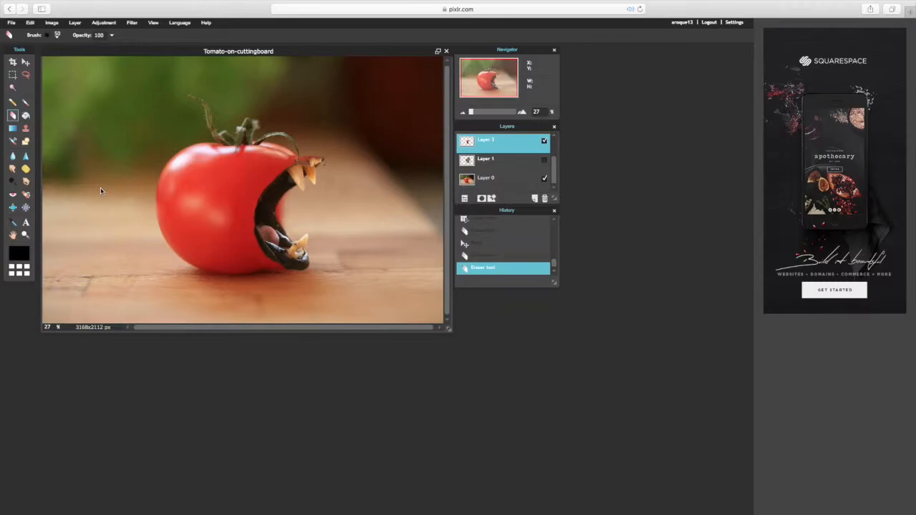
Apply a Vignette filter with a reduced size so the corners fade toward black.
left_click(132, 23)
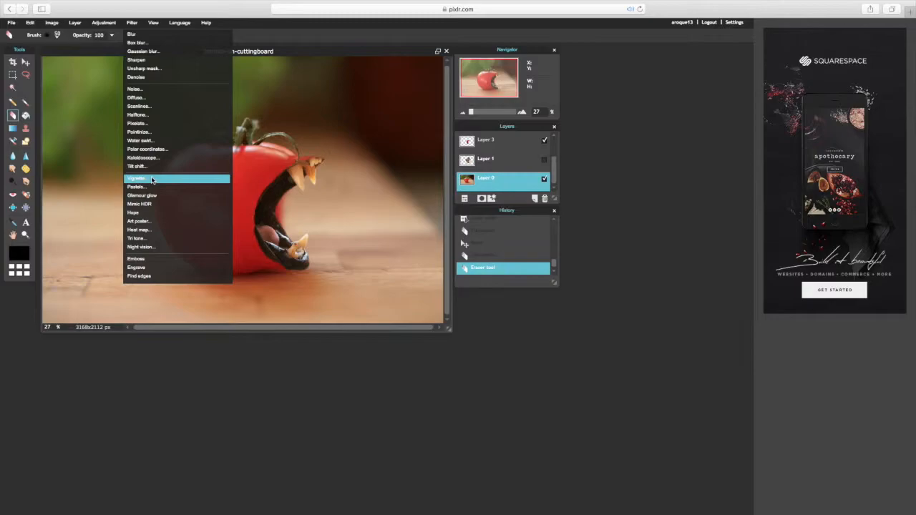
left_click(135, 178)
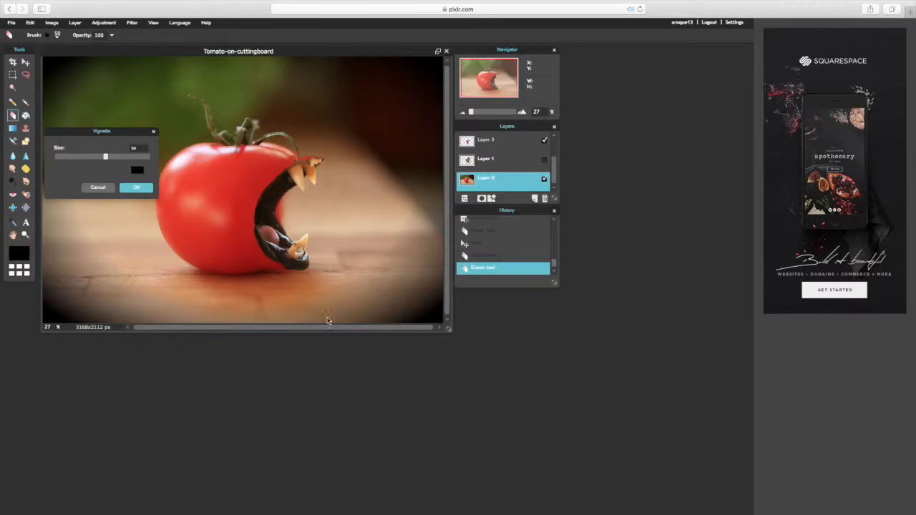
left_click_drag(106, 156, 84, 156)
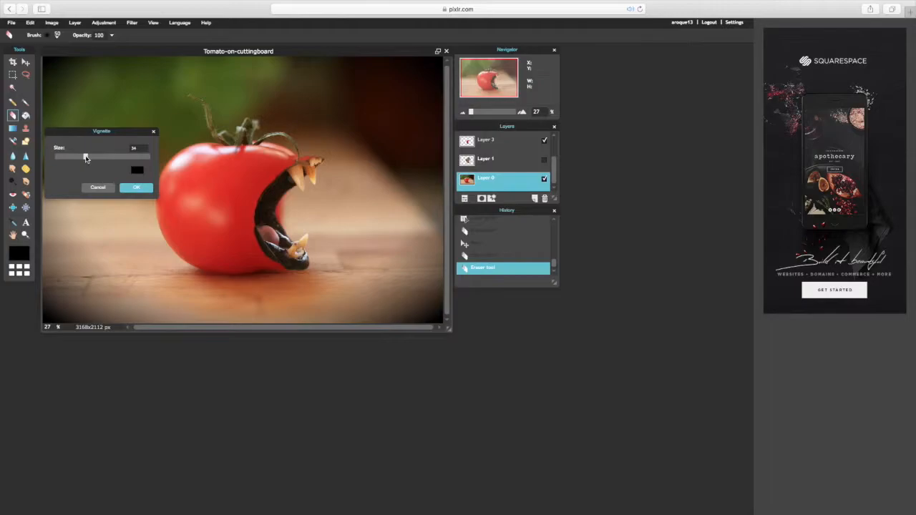
left_click(136, 187)
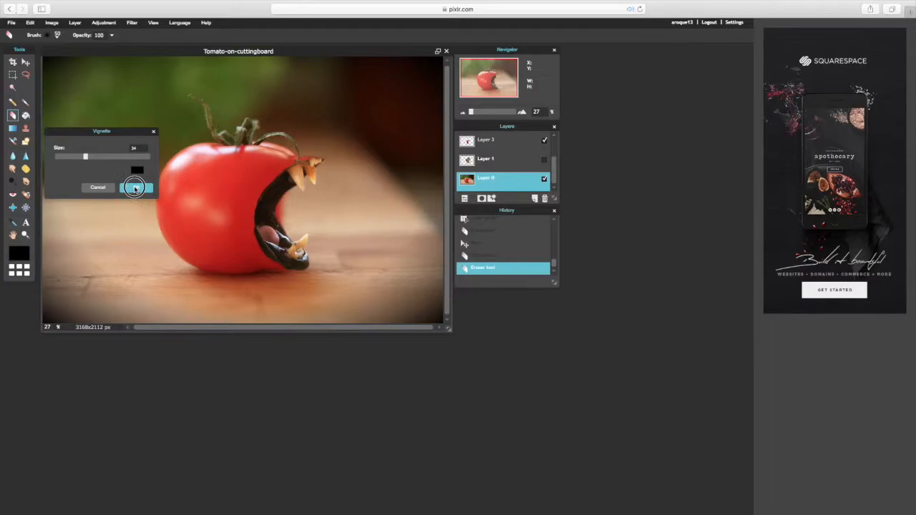
left_click(131, 23)
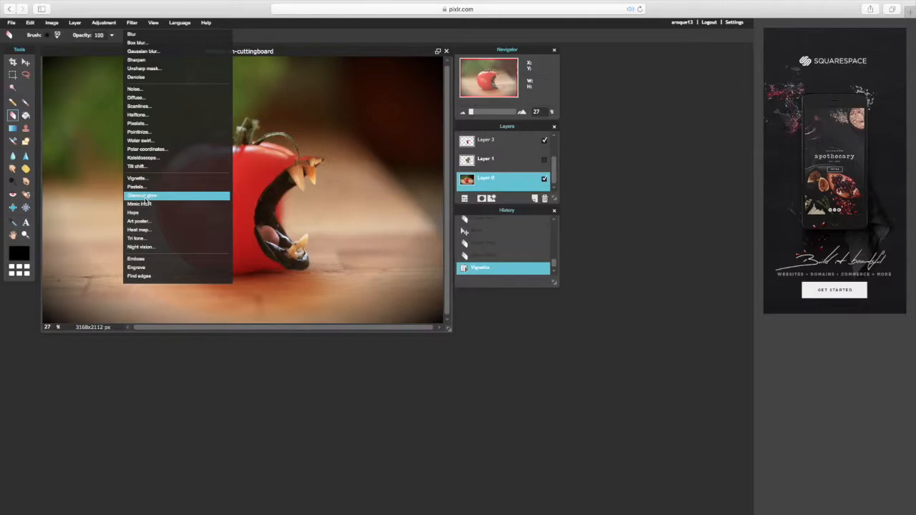
left_click(141, 246)
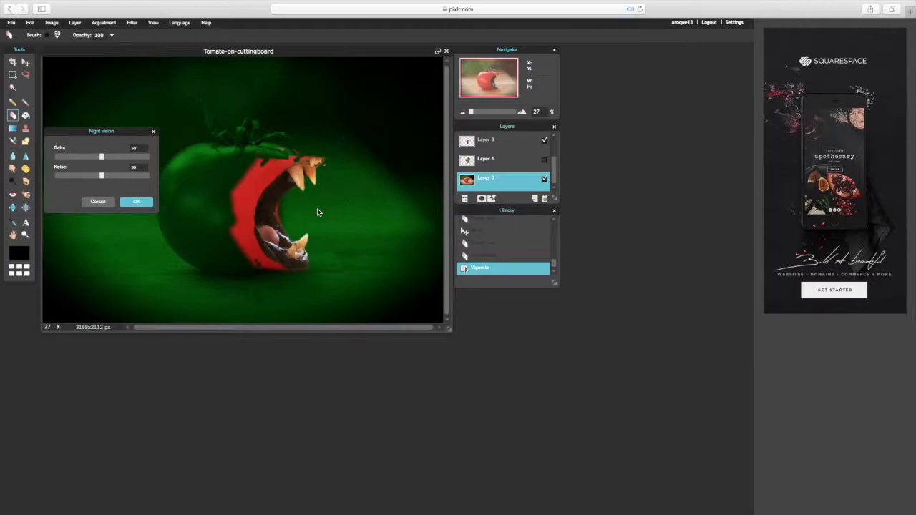
left_click(97, 200)
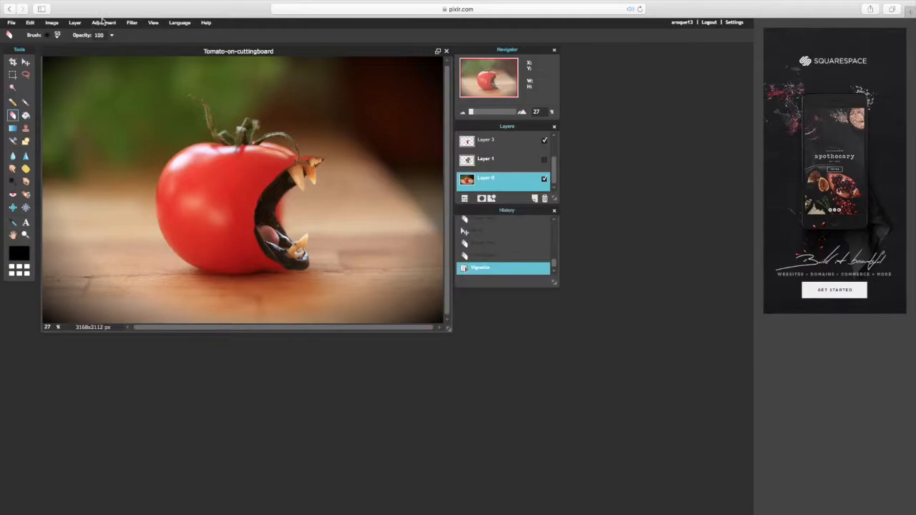
left_click(30, 23)
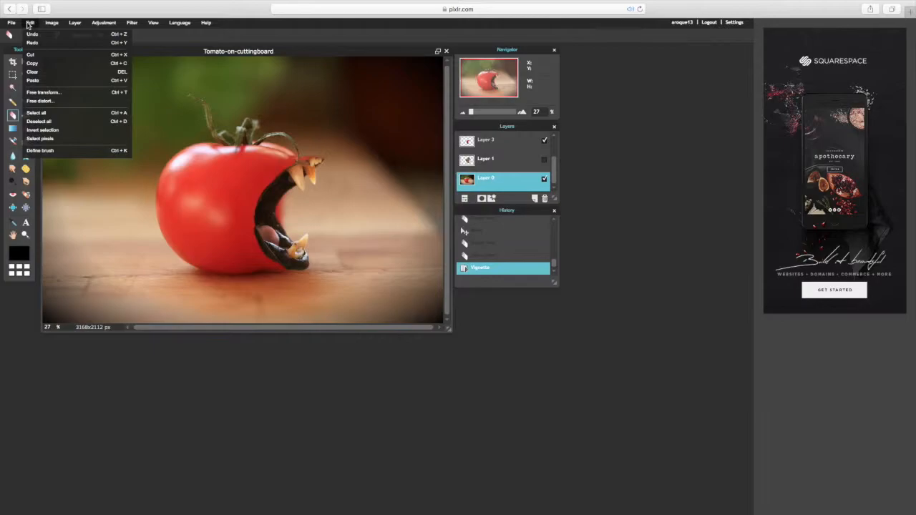
Merge the visible layers so the tomato, mouth and background become one layer.
left_click(74, 22)
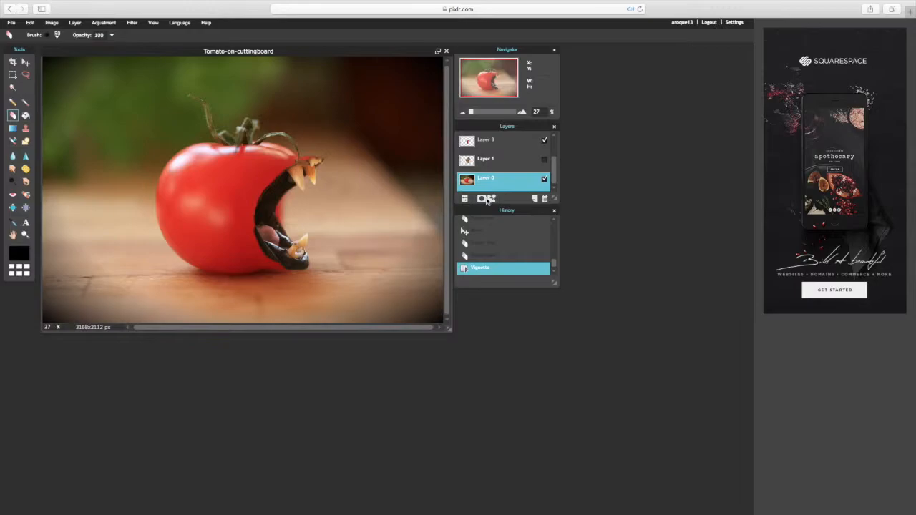
left_click(30, 23)
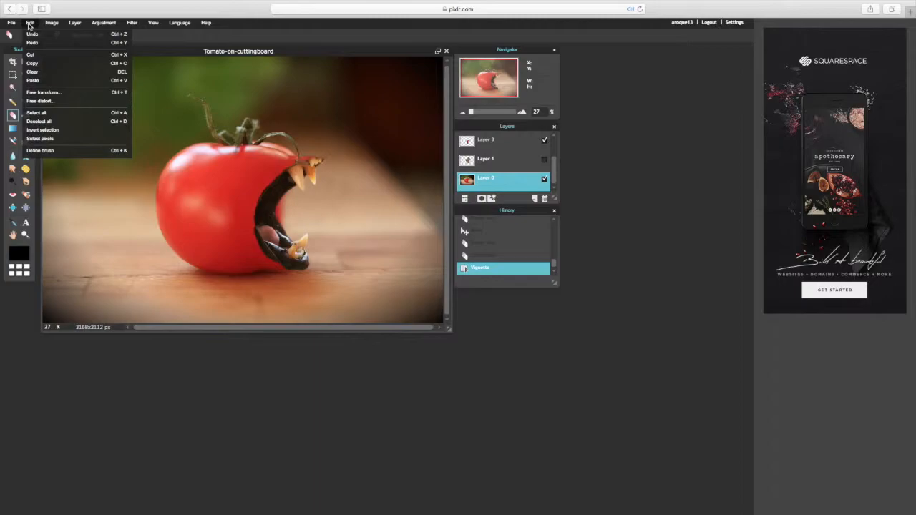
left_click(75, 23)
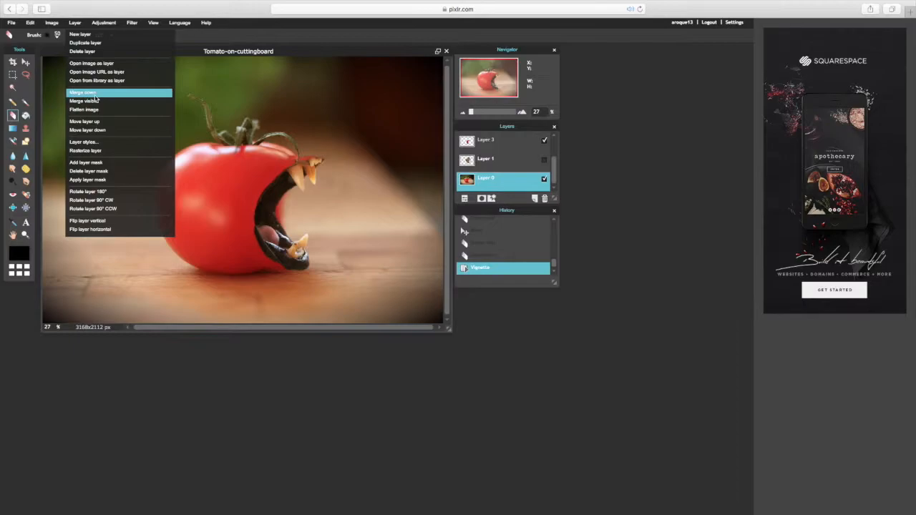
left_click(81, 91)
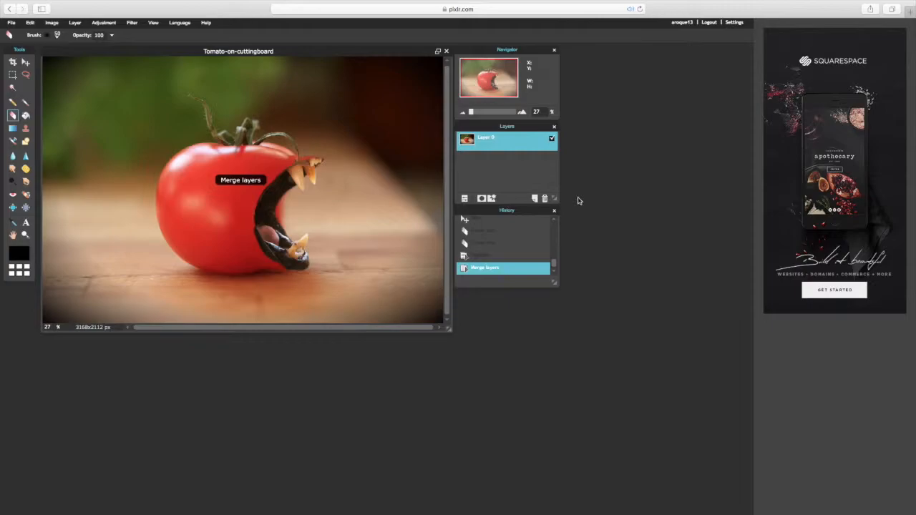
left_click(132, 23)
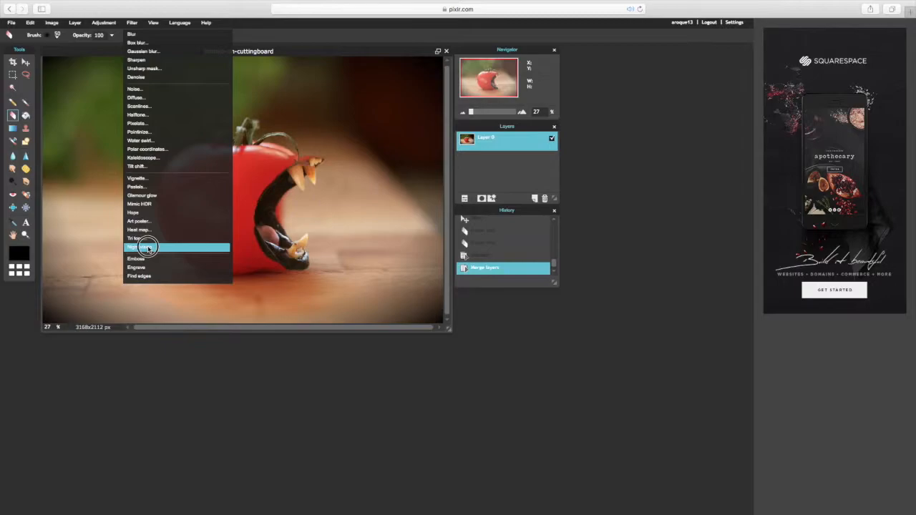
Apply the Night vision filter with raised gain and lowered noise for a bright green look.
left_click(146, 246)
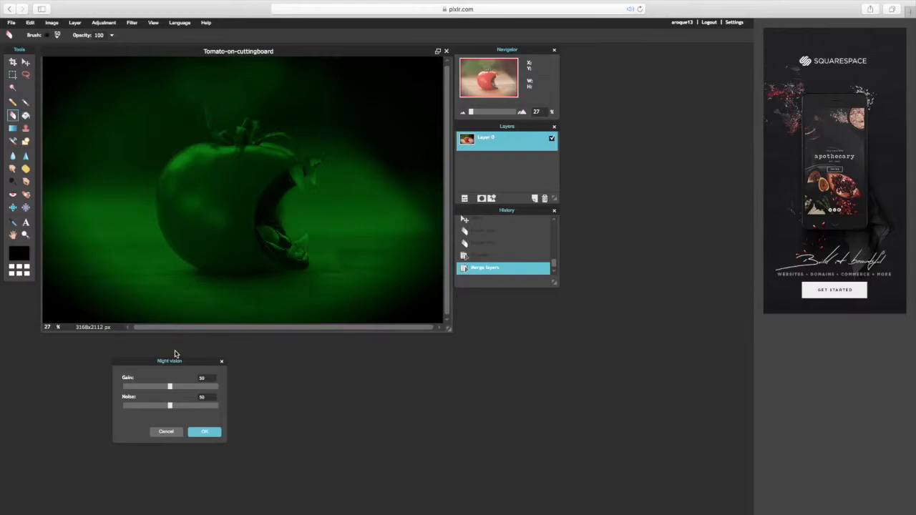
left_click_drag(169, 386, 200, 386)
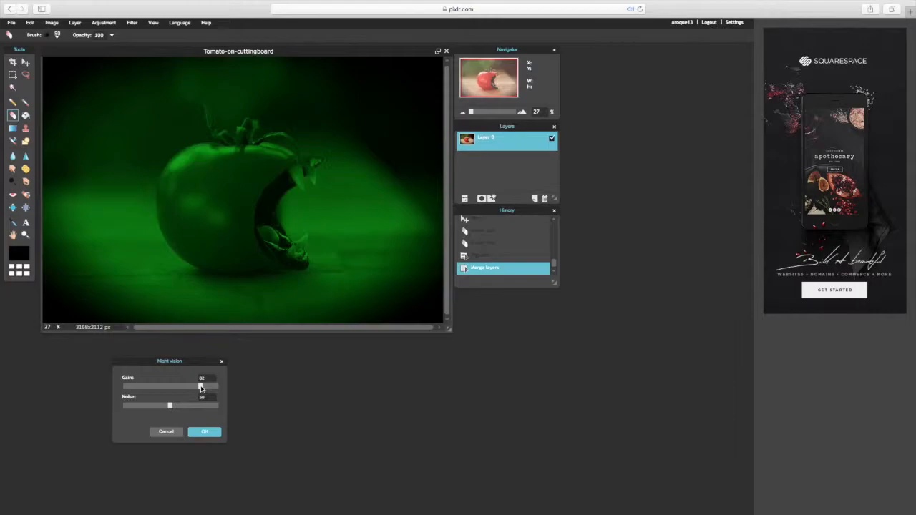
left_click_drag(201, 387, 215, 386)
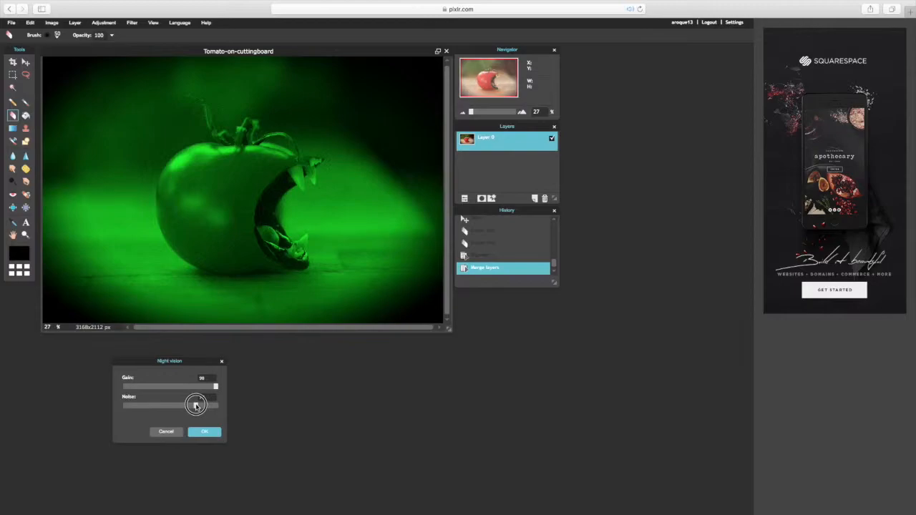
left_click_drag(195, 407, 158, 406)
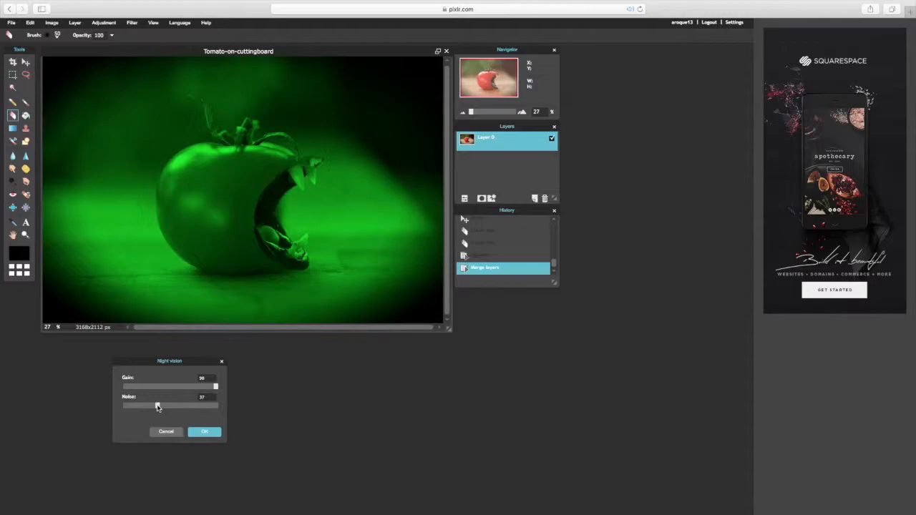
left_click(203, 432)
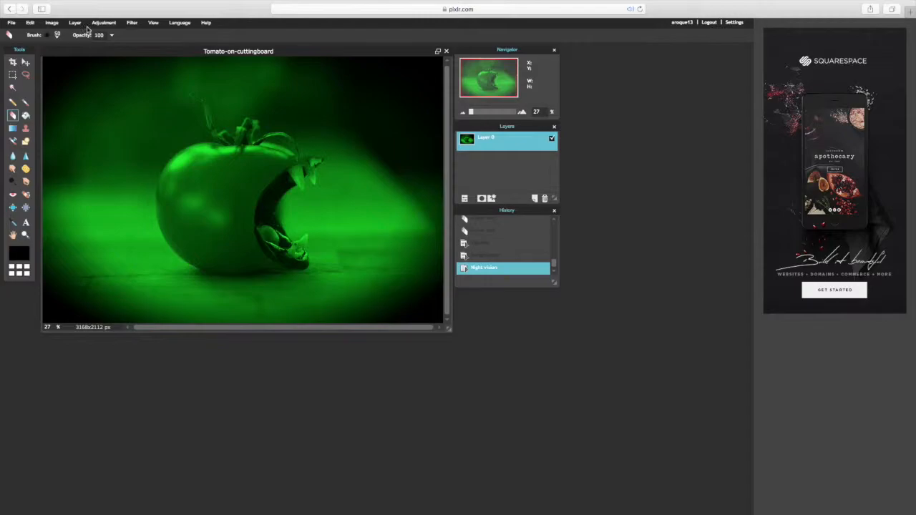
left_click(132, 23)
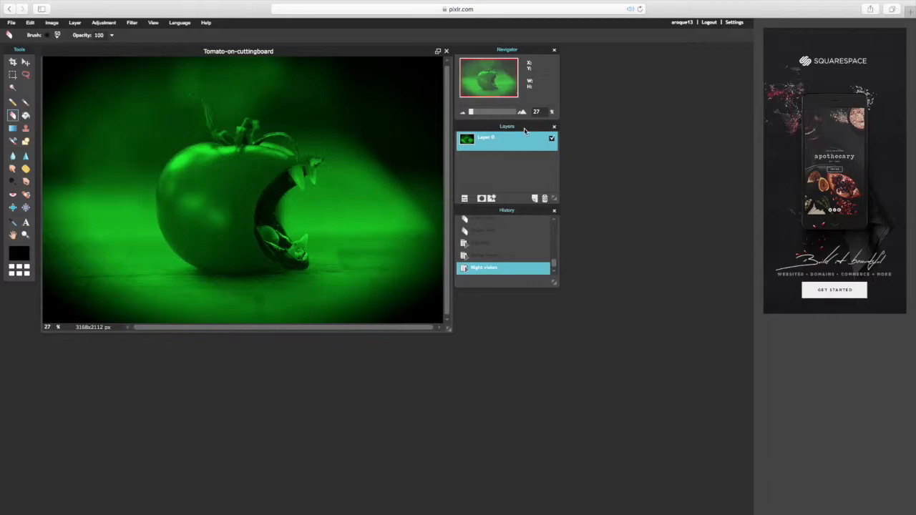
left_click(26, 61)
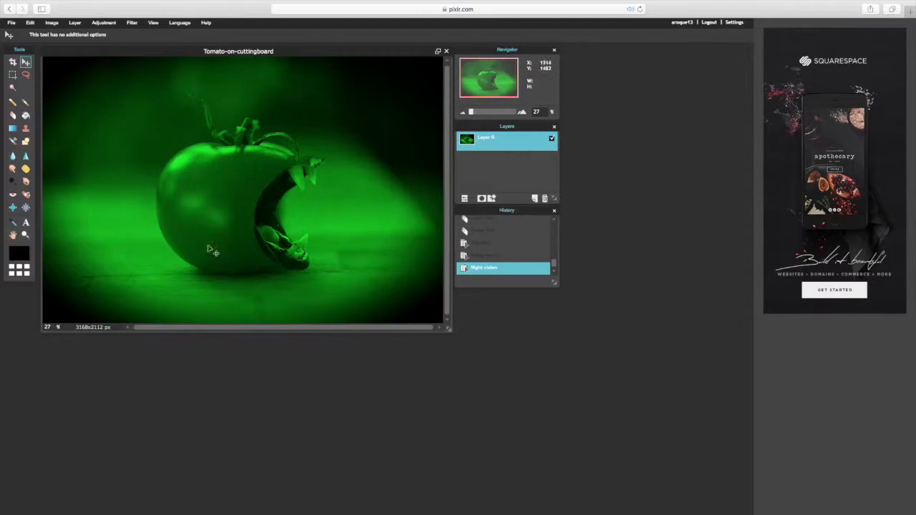